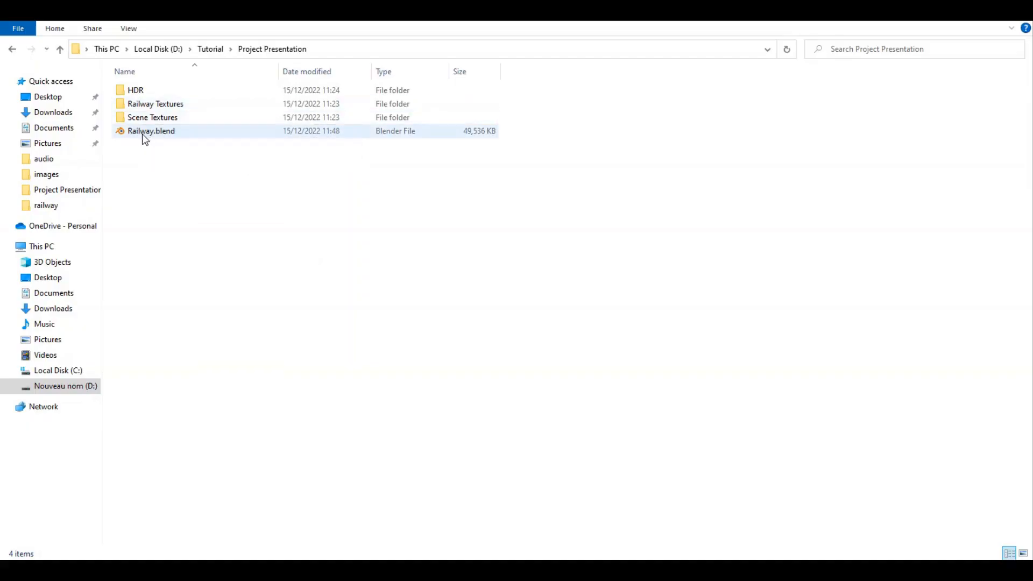
Launch Railway.blend from the Project Presentation folder in Blender.
double_click(151, 130)
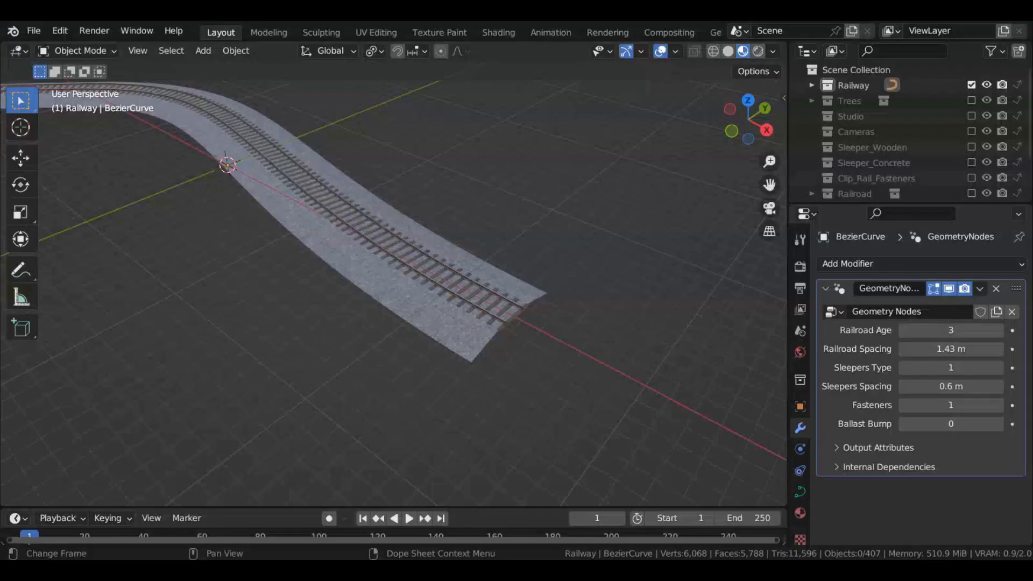
Select the curved railroad object and toggle into Edit Mode on it.
click(441, 277)
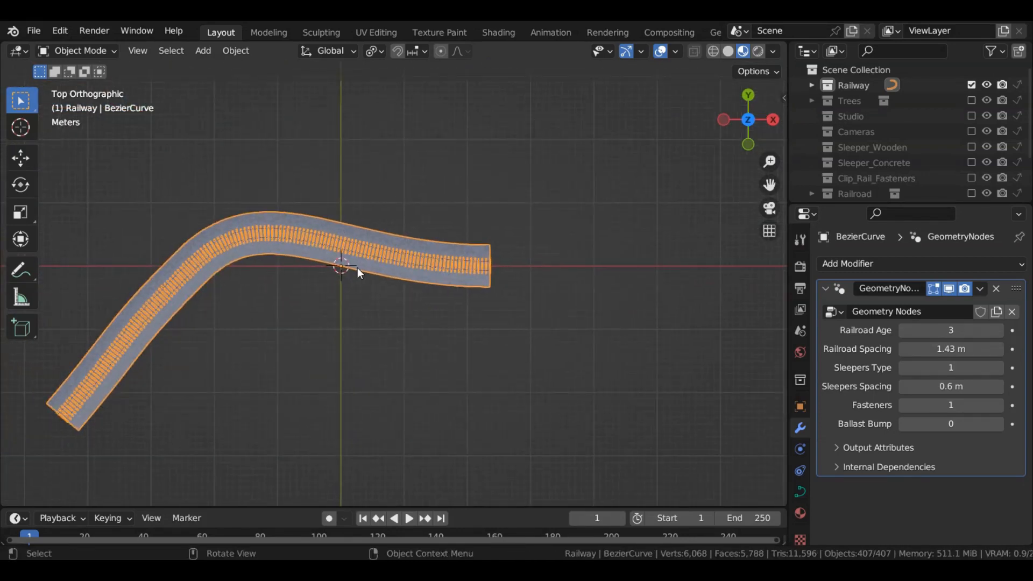
key(Tab)
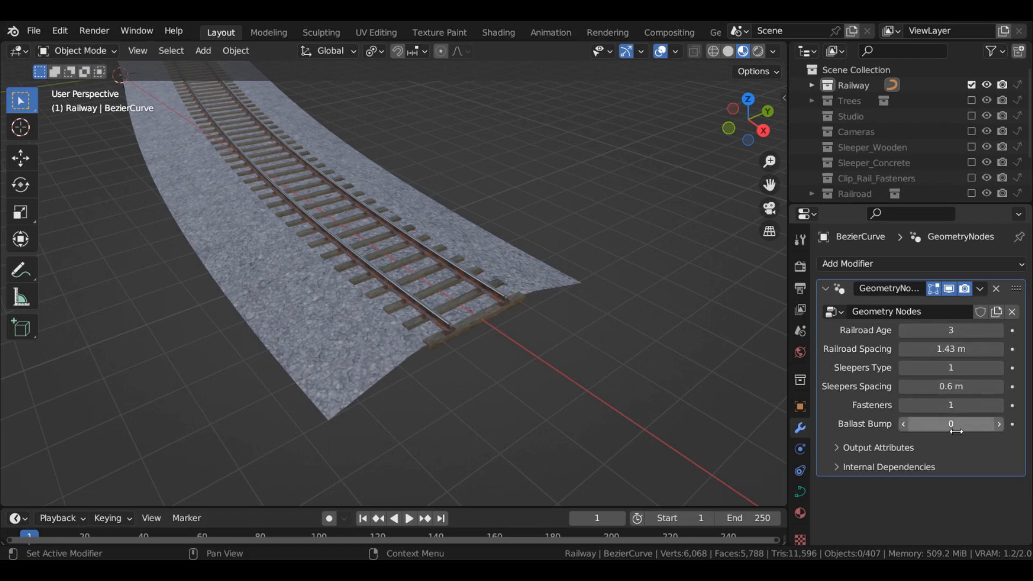
mouse_move(918, 333)
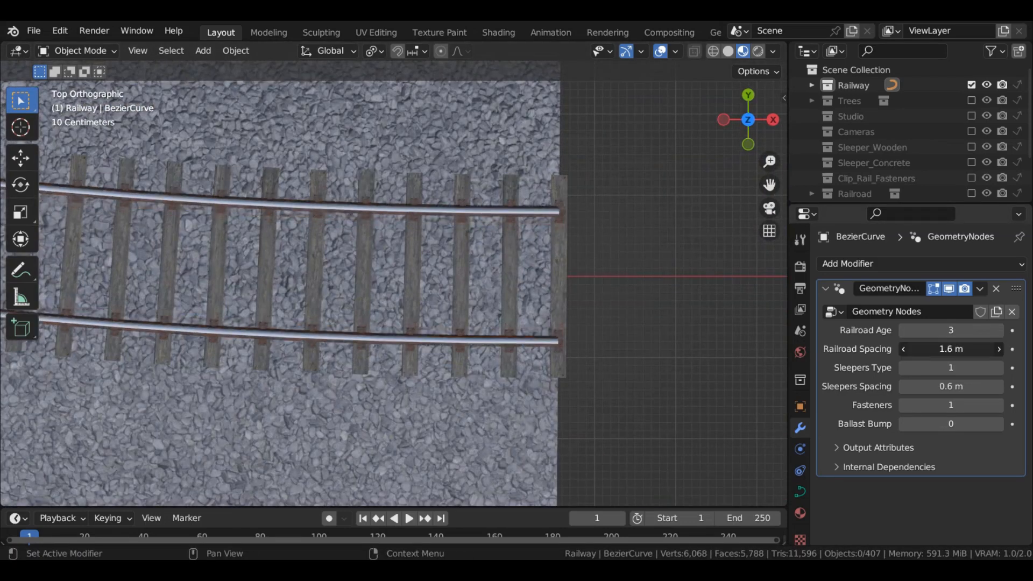
drag(950, 348, 944, 349)
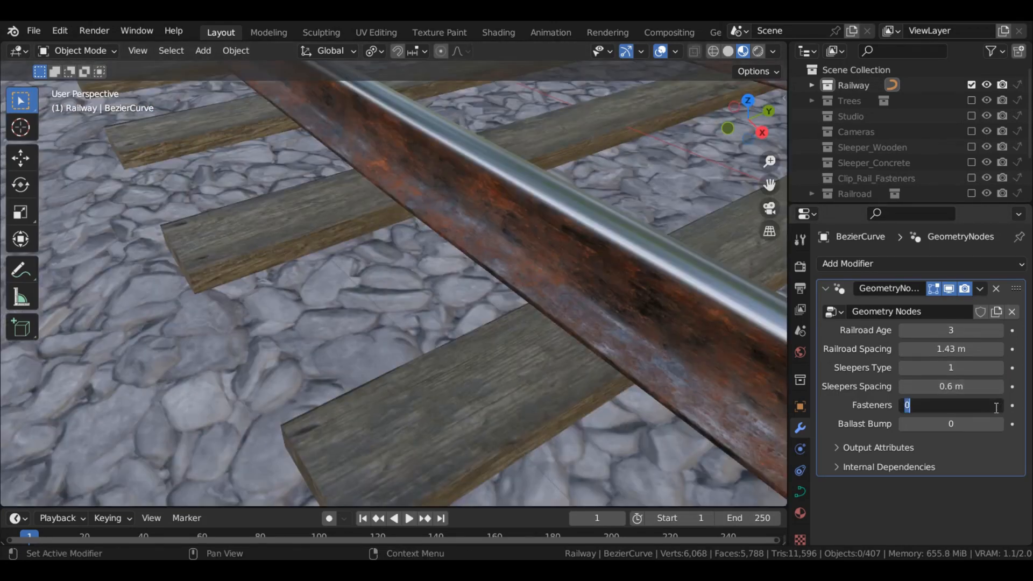
text(1)
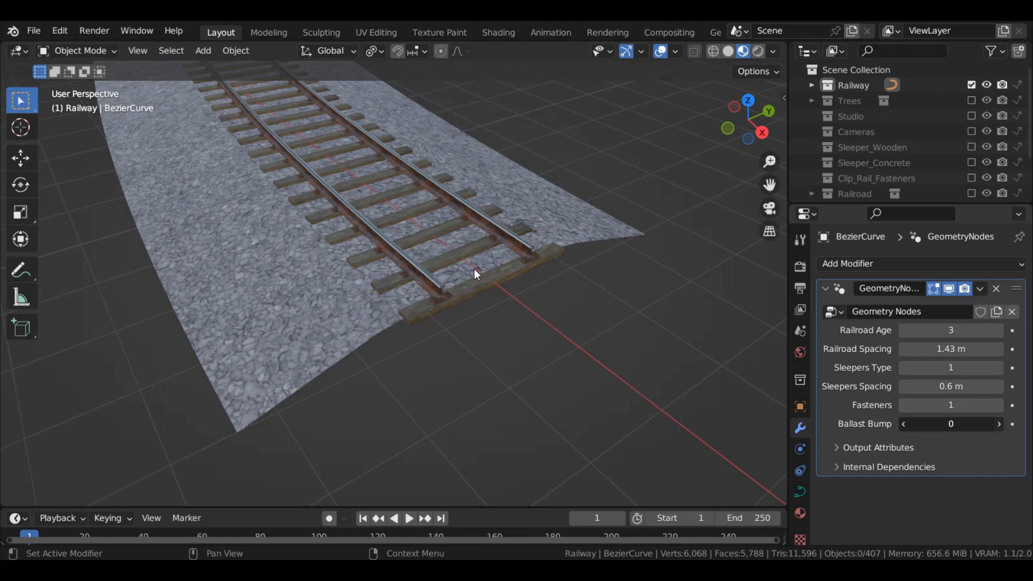
click(474, 269)
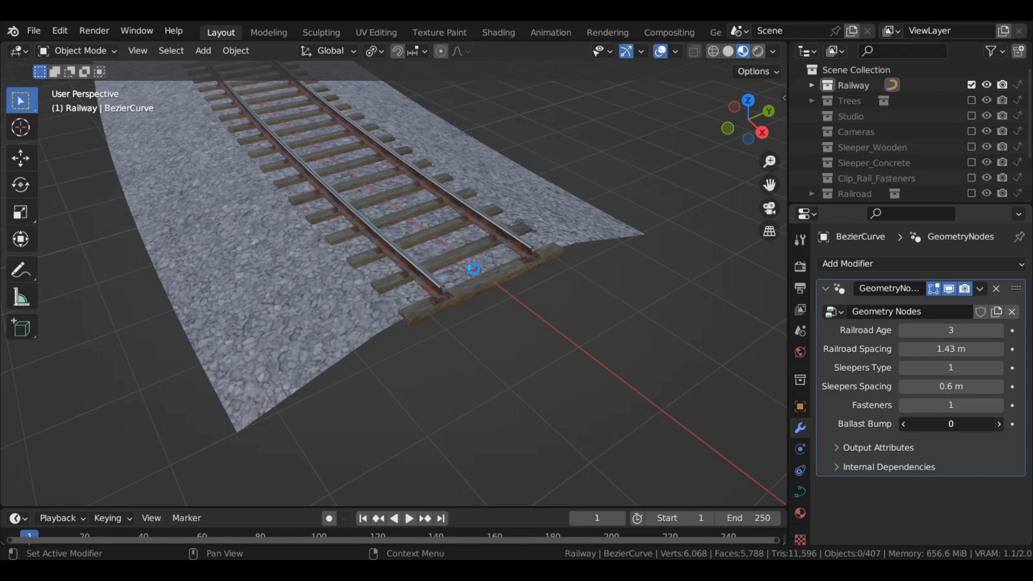
click(999, 424)
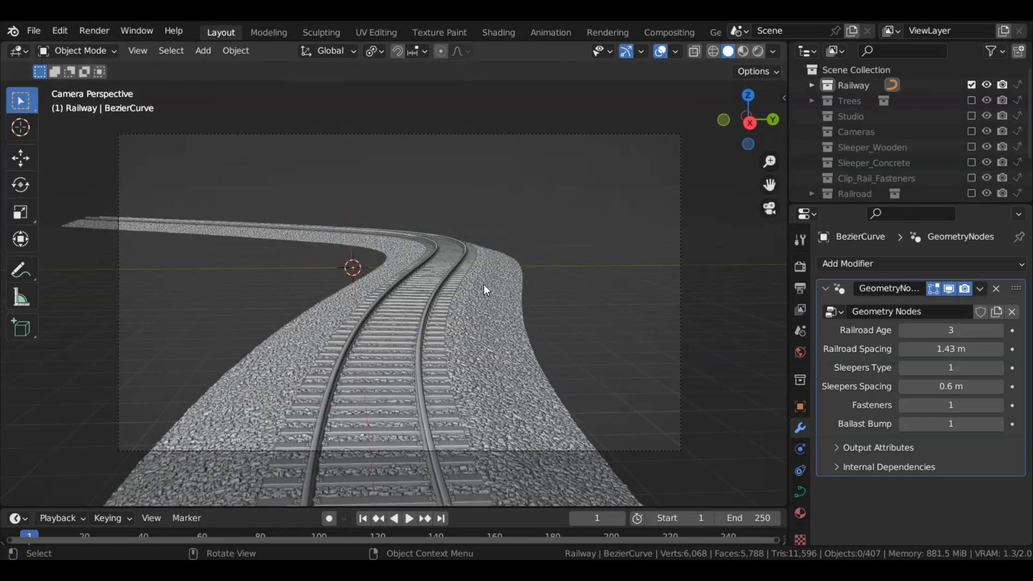
mouse_move(533, 267)
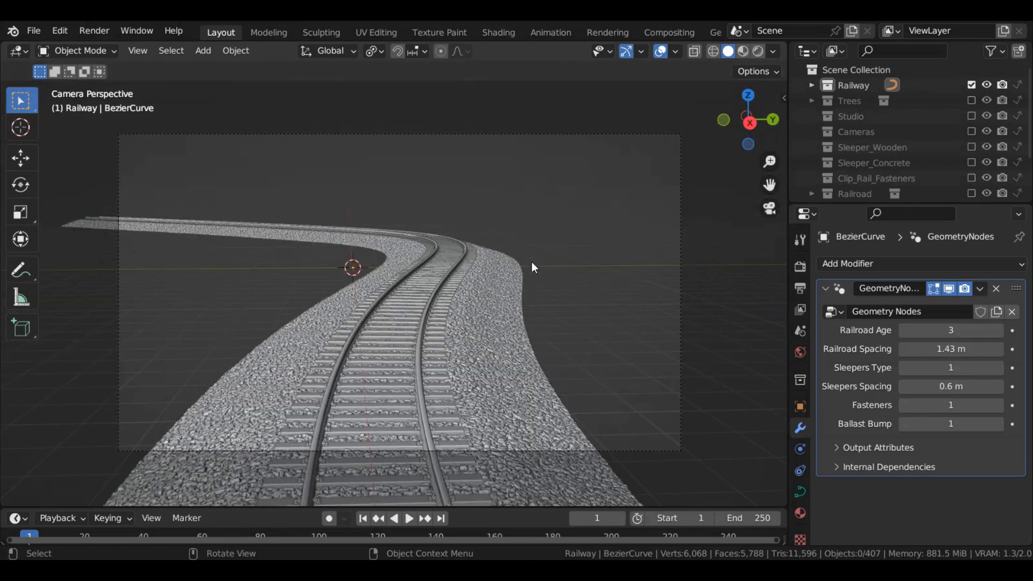